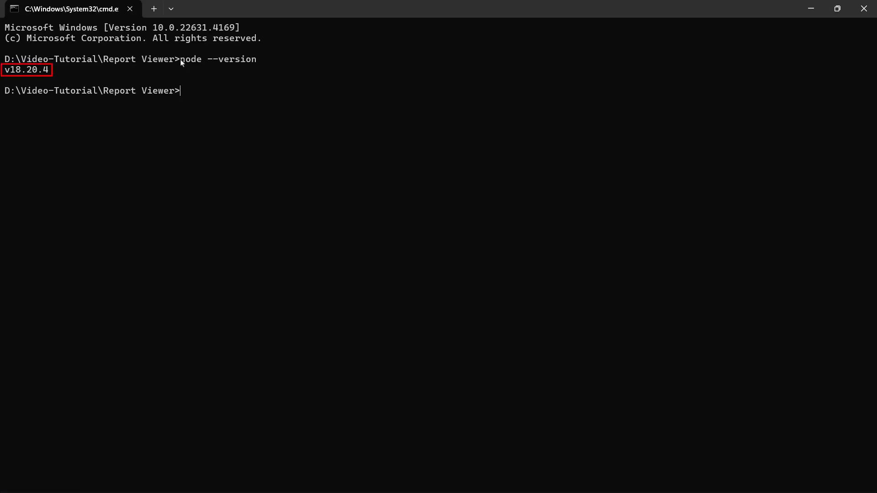
- Confirm the Node version and scaffold a React app named reactreportviewer with create-react-app
type("npm install create-react-app -g")
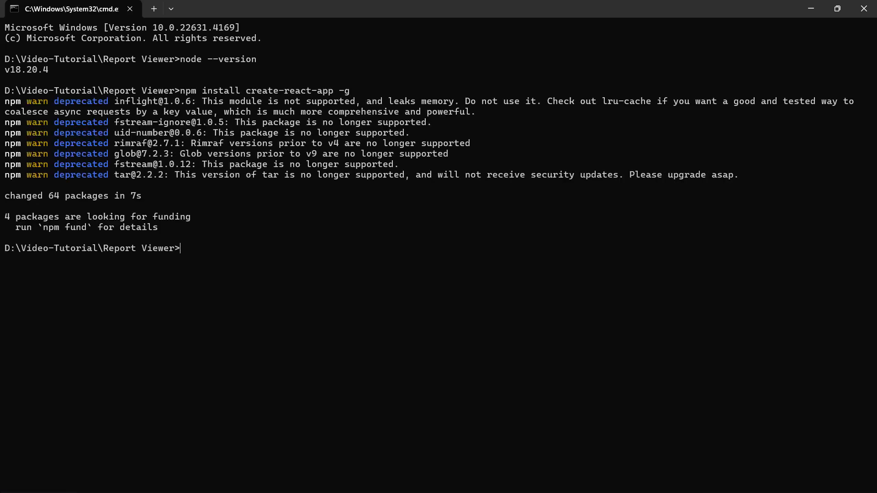
type("create-react-app")
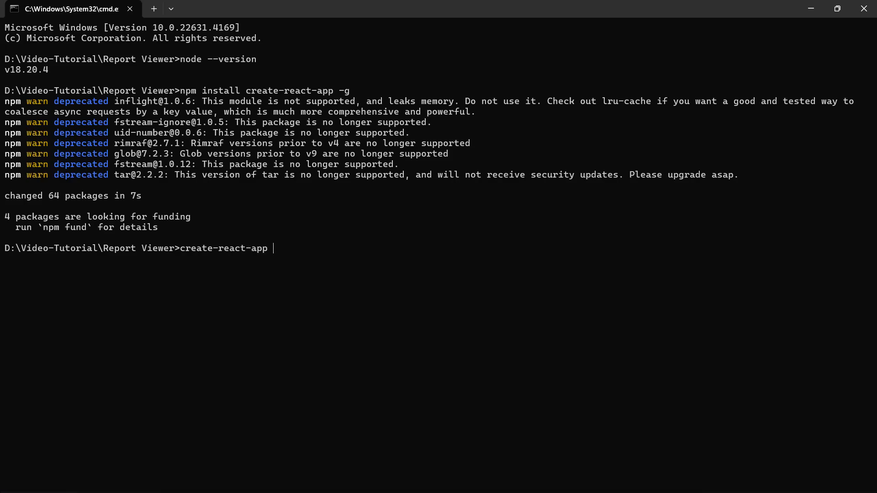
type("reactreportviewer")
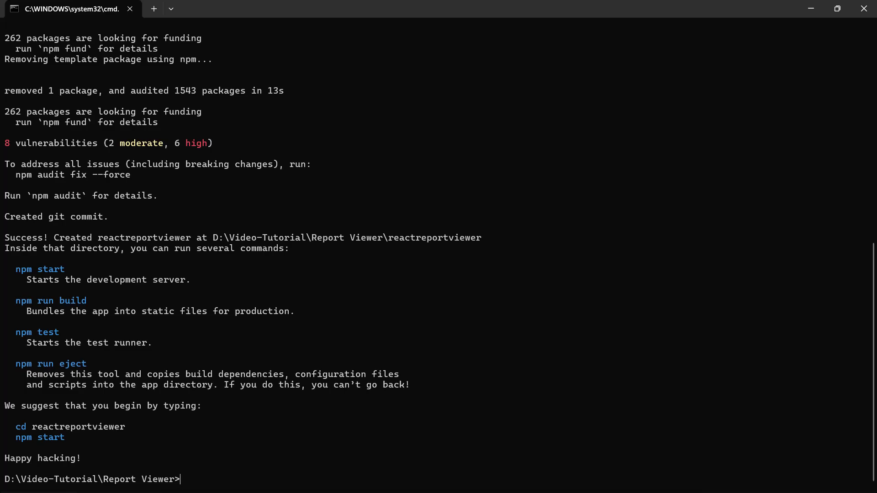
type("cd re")
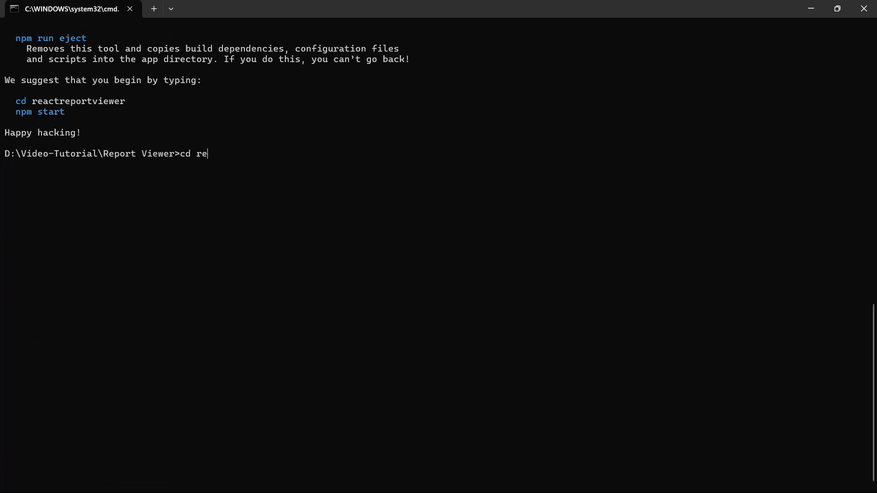
key("Enter")
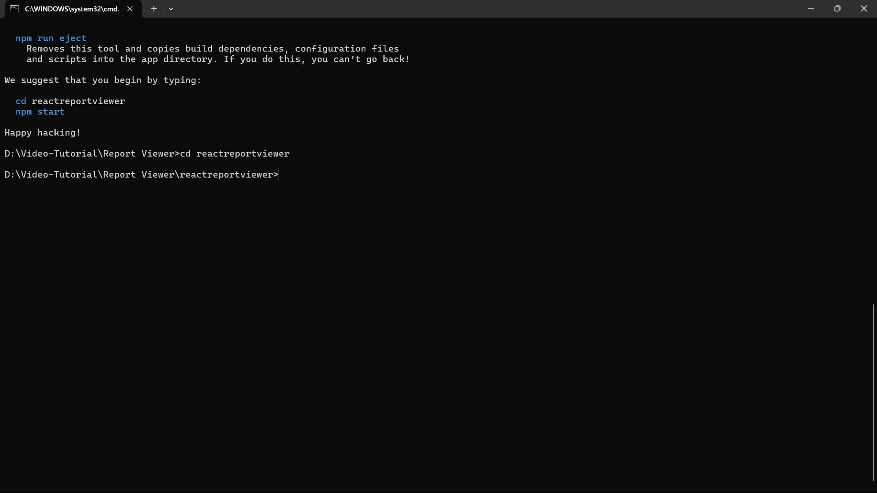
type("npm install create-react-class --save")
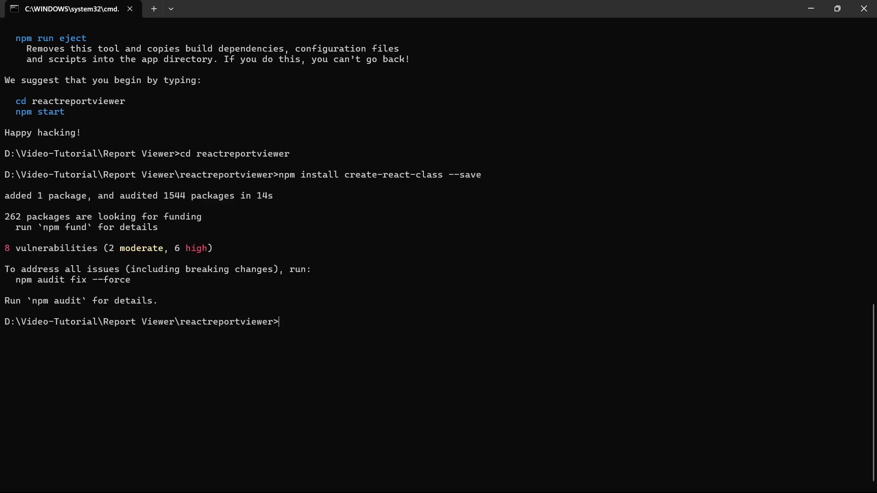
type("npm install @boldreport")
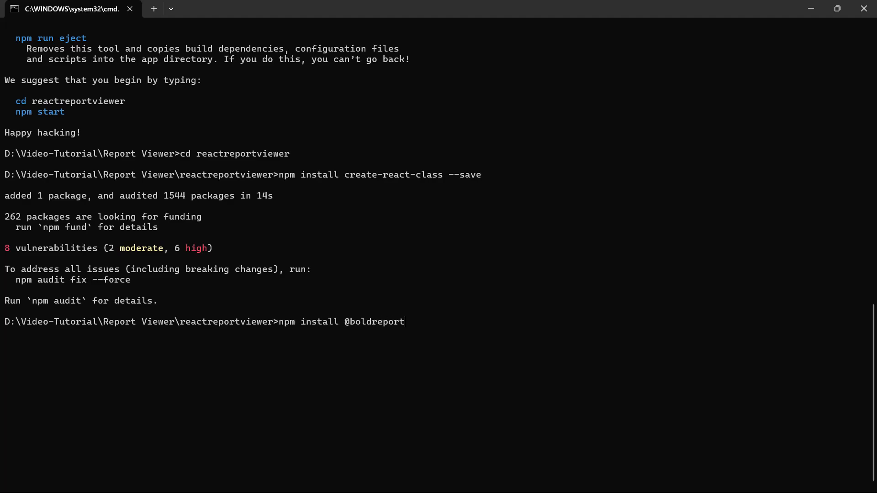
type("s/react-reporting-components -")
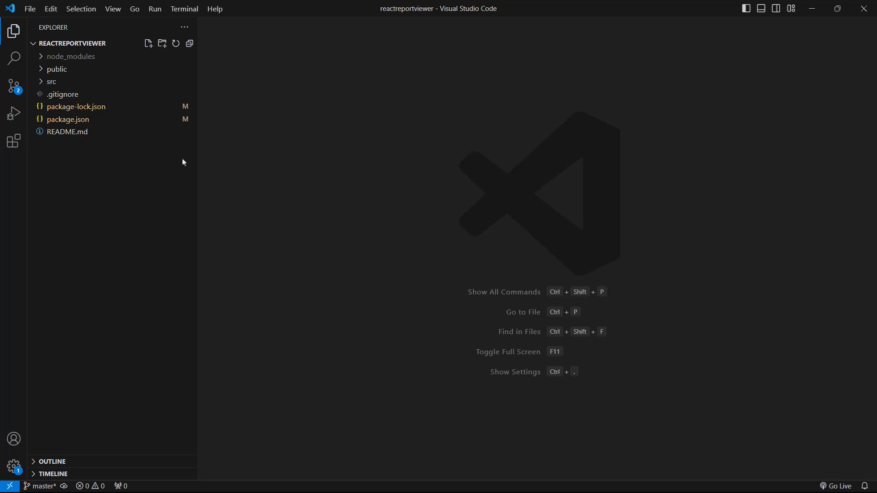
- Create src/globals.js importing jquery, React, createReactClass and ReactDOM
right_click(51, 82)
type("globals.js")
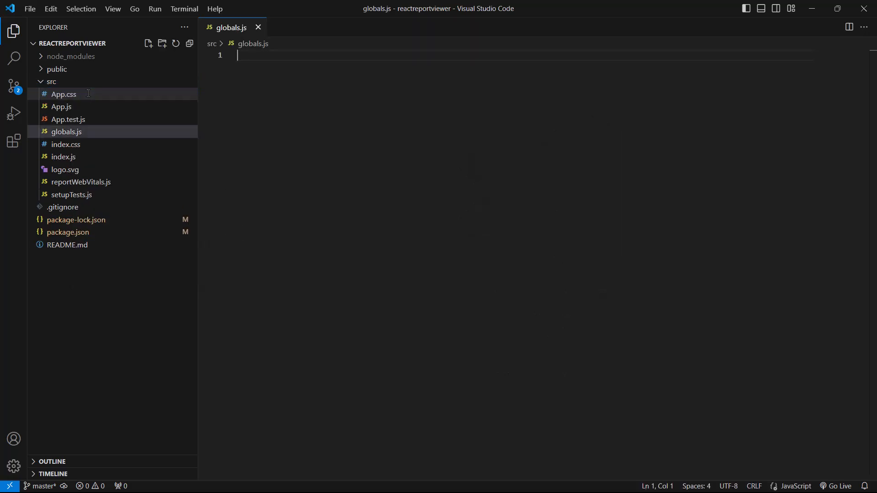
type("imp")
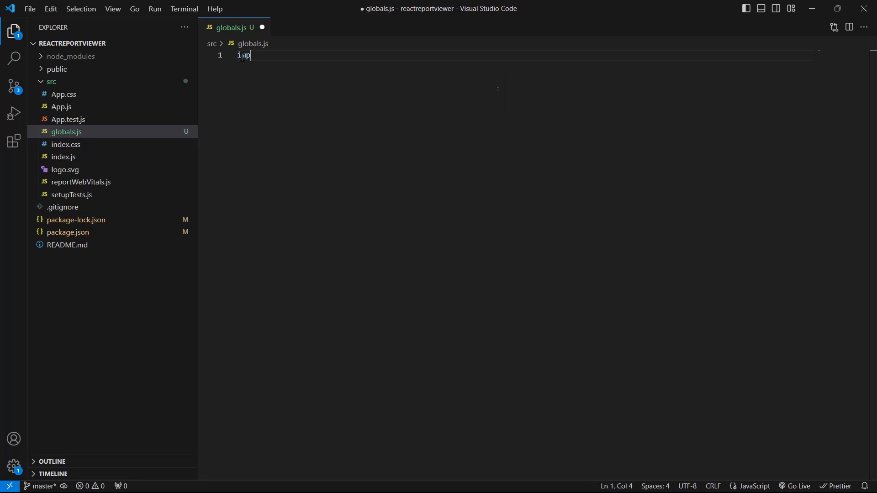
type("ort jquery from 'jquery';")
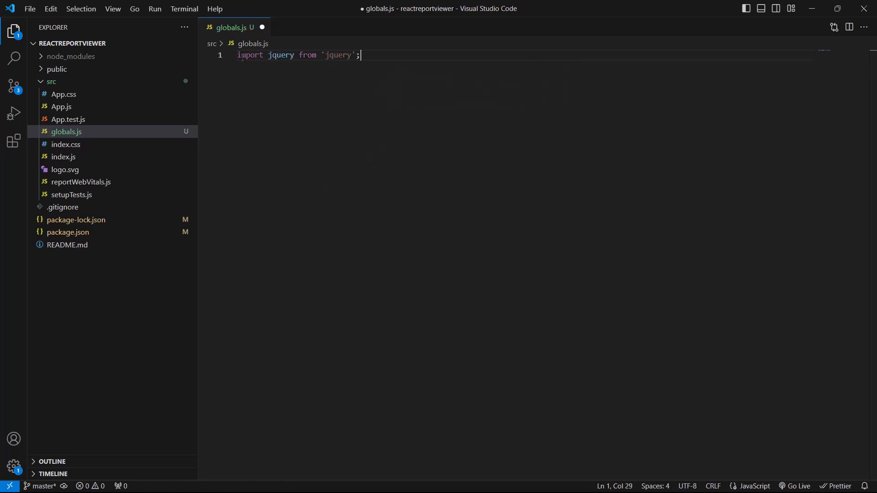
type("import")
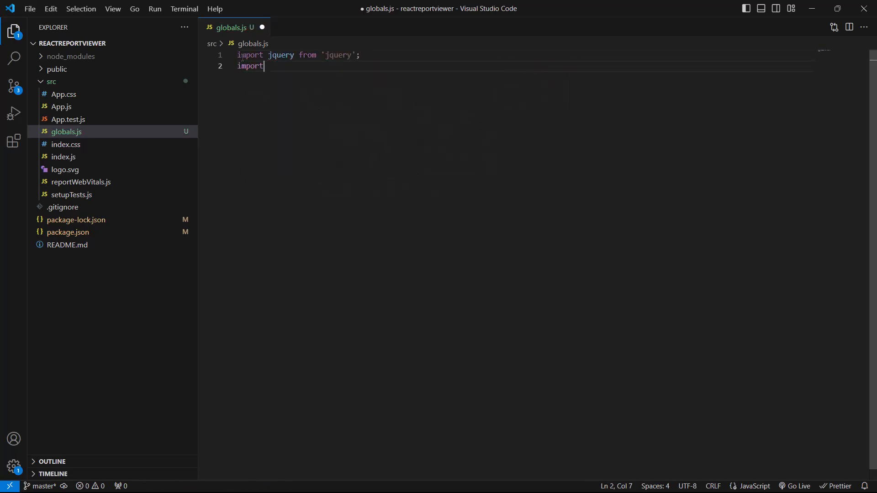
type("React from 'react';")
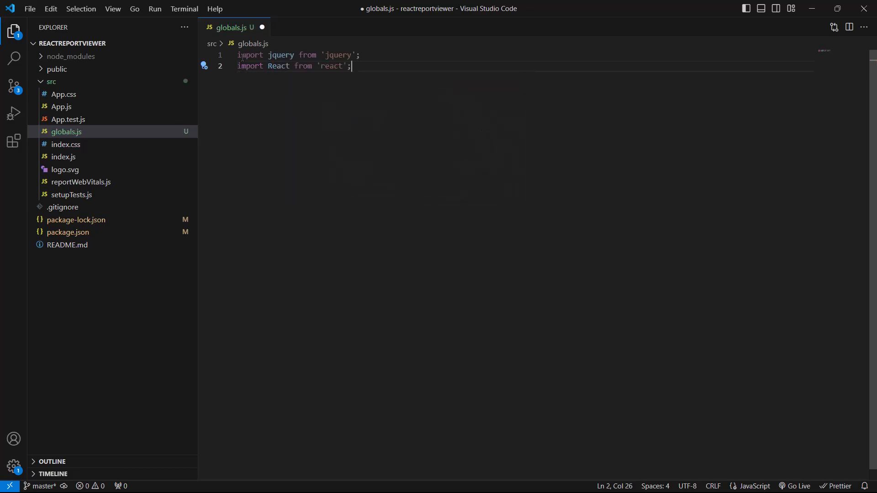
type("import")
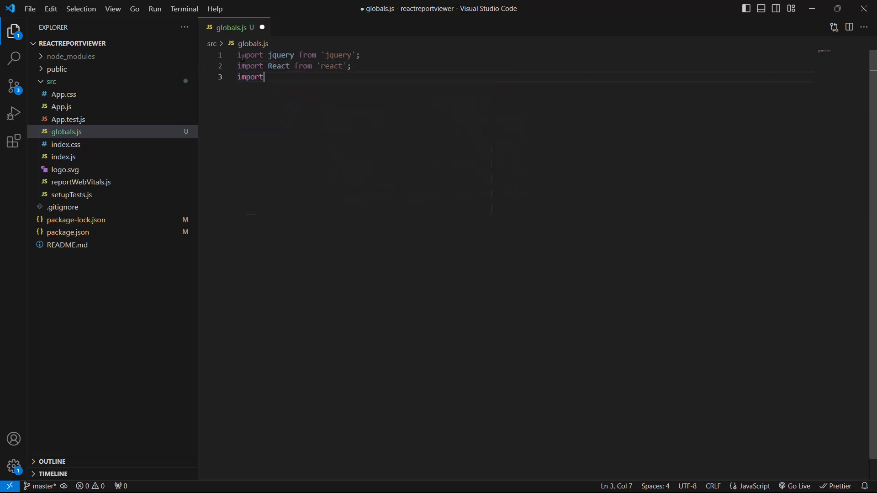
type("createReactClass from 'create-react-class';")
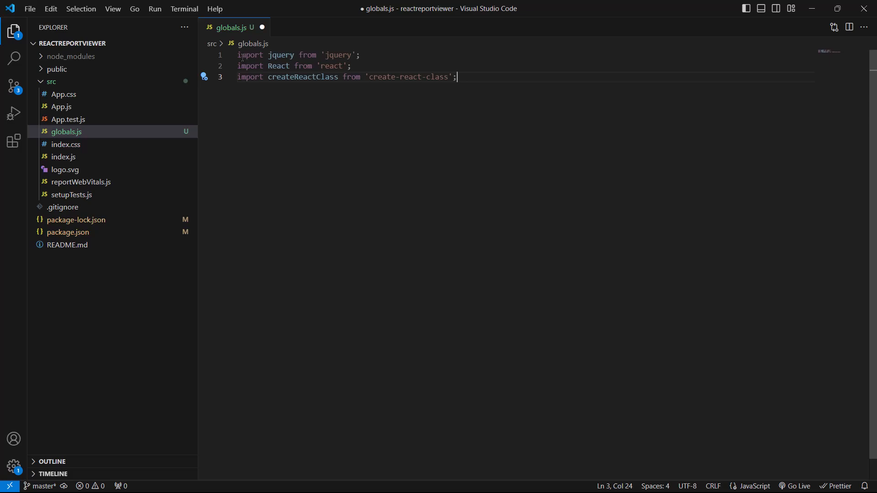
type("import ReactDOM from 'react-dom';")
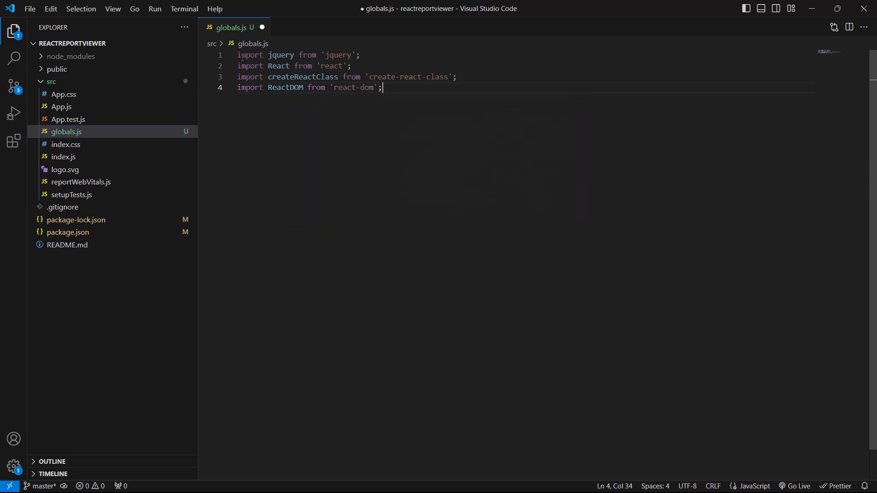
- Assign the imported jquery, React, createReactClass and ReactDOM onto window
key("Enter")
type("window.$ = window.jQ")
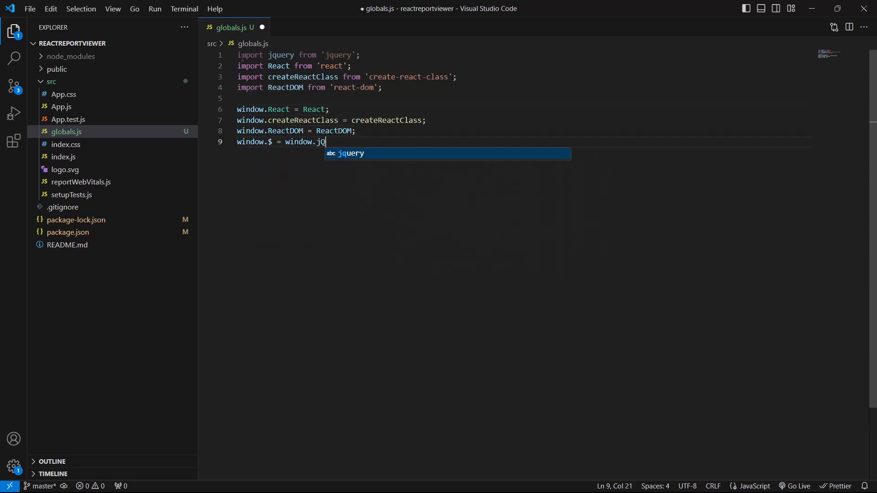
type("uery = jquery;")
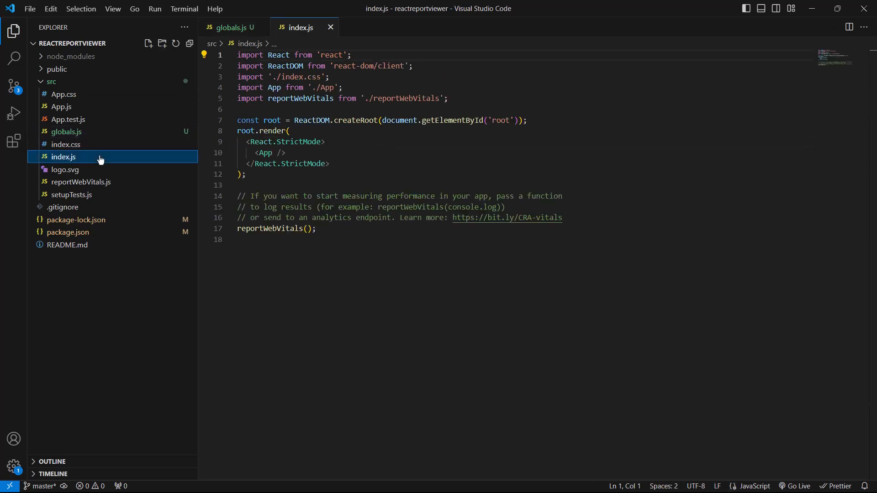
- Add import './globals'; as the first line of index.js, then move to App.js
key("Enter")
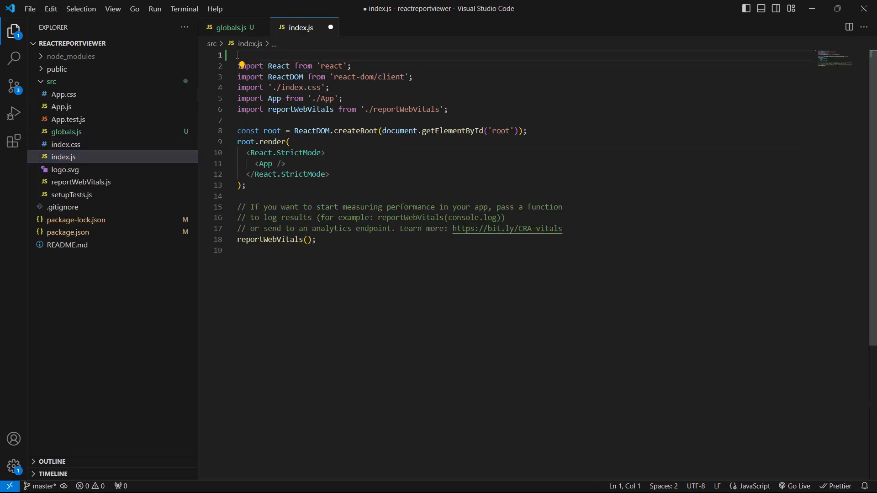
type("import './globals';")
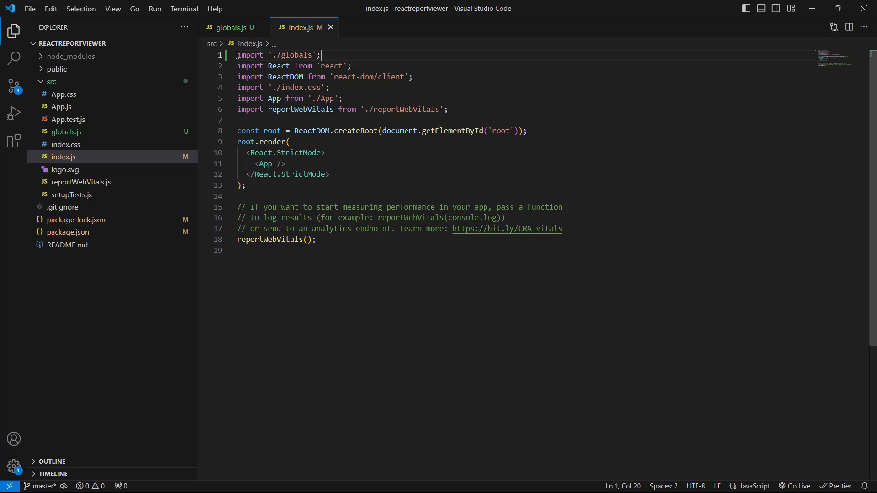
left_click(61, 106)
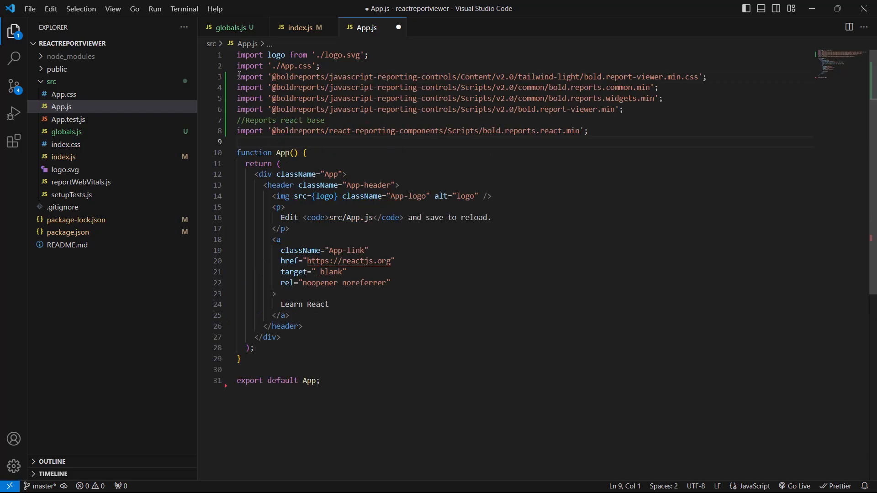
- Replace App.js's default JSX with a div styled height '950px' and width '100%'
left_click_drag(253, 174, 263, 217)
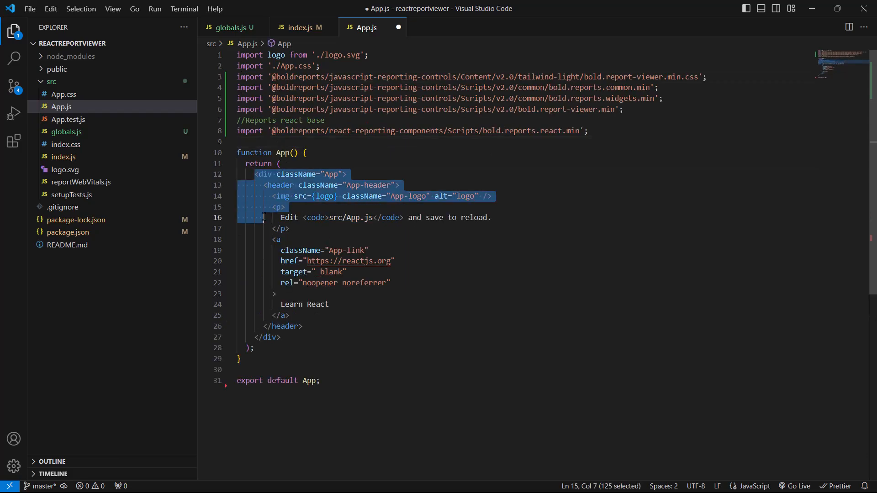
key("Delete")
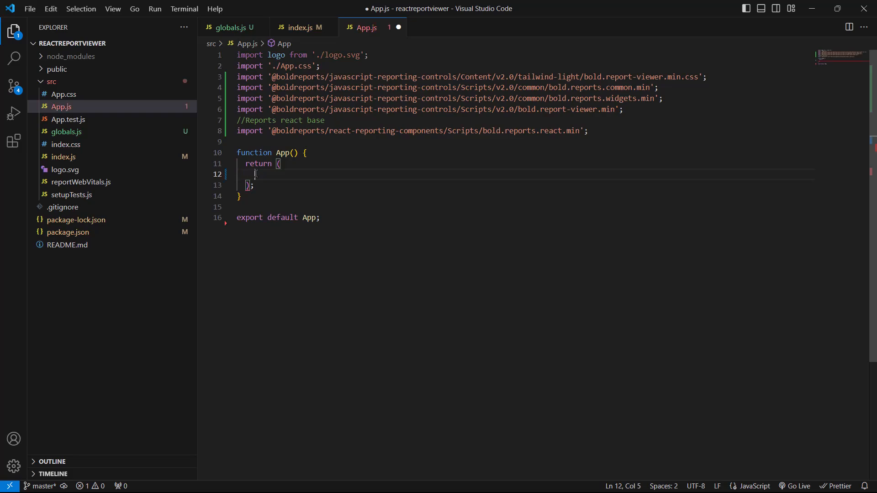
type("<div>")
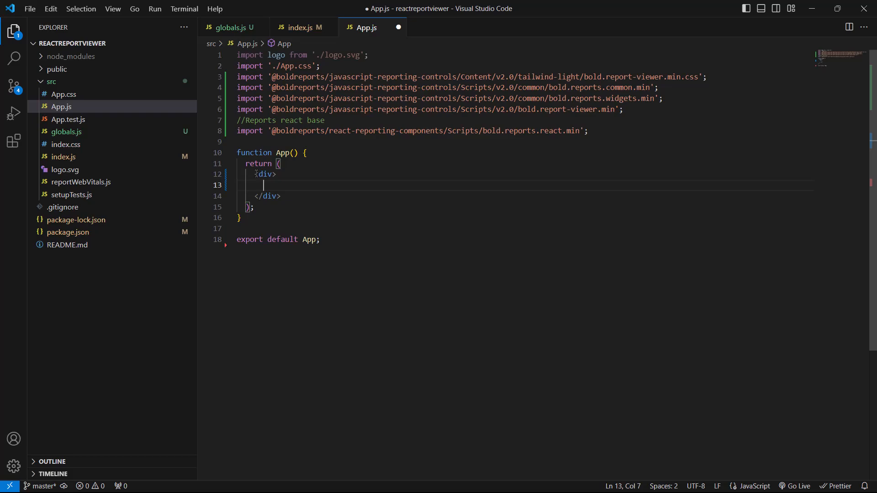
type("style = {{'height' }}")
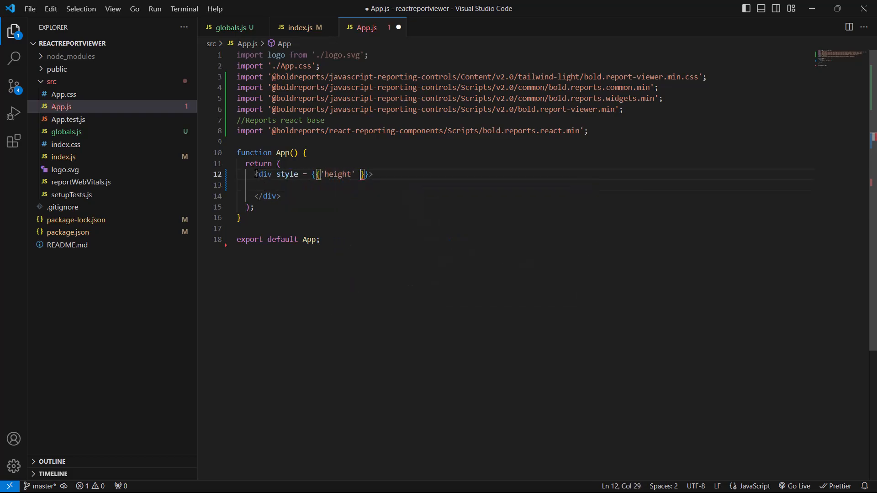
type(": '950px', 'width' :")
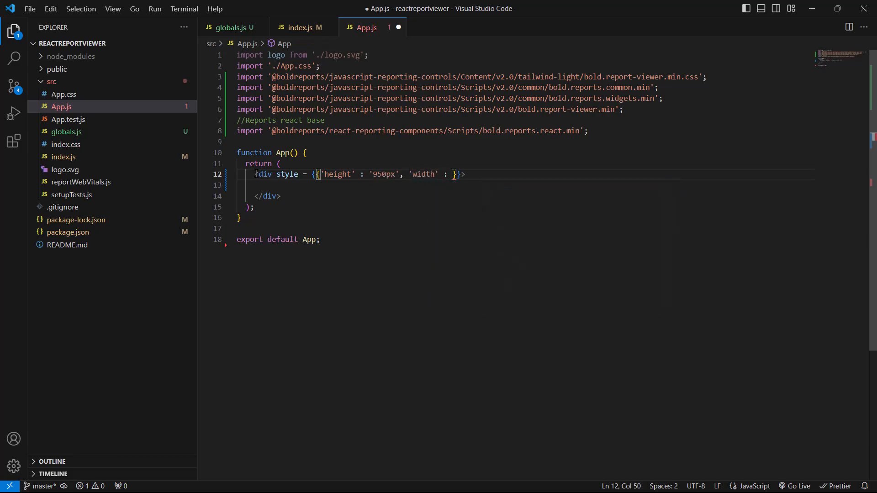
type("100%'")
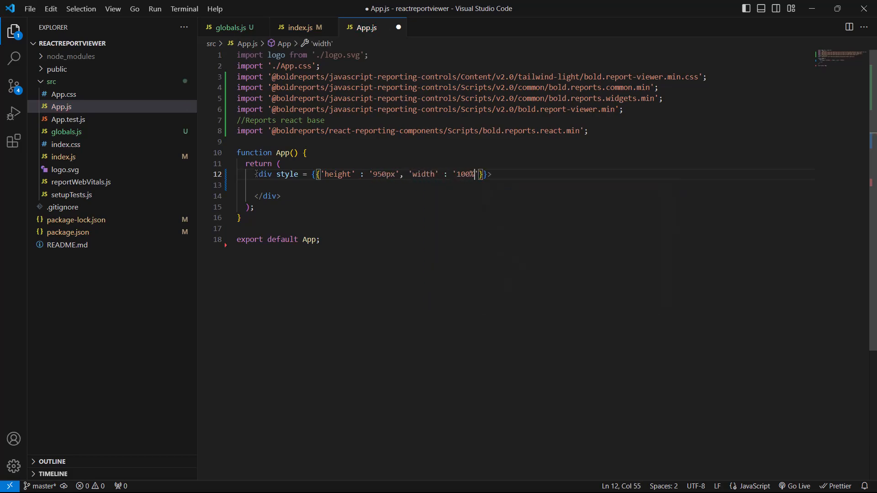
- Nest a BoldReportViewerComponent with id reportviewer-container and its report service attributes inside the div
type("<")
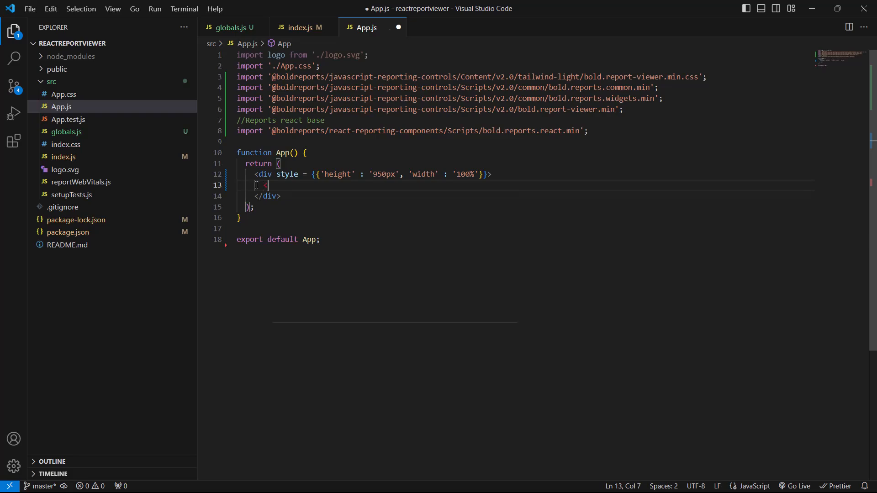
type("<BoldReportViewerComponent")
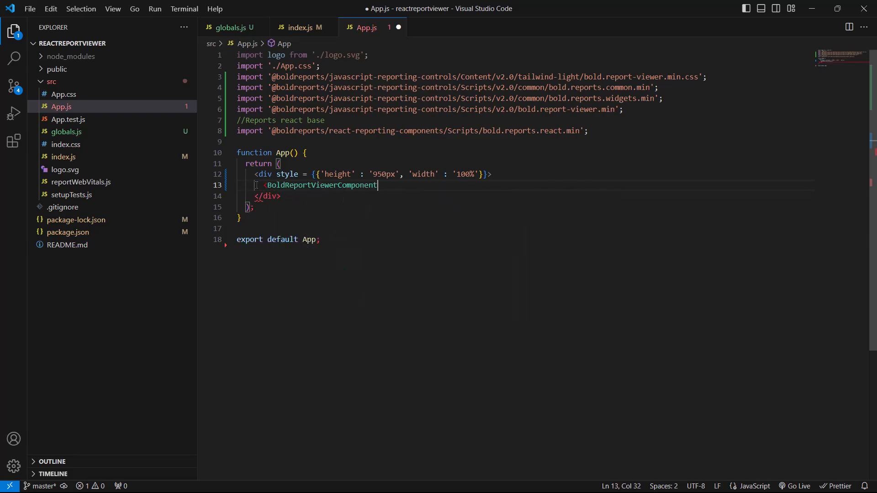
type("></BoldReportViewerComponent>")
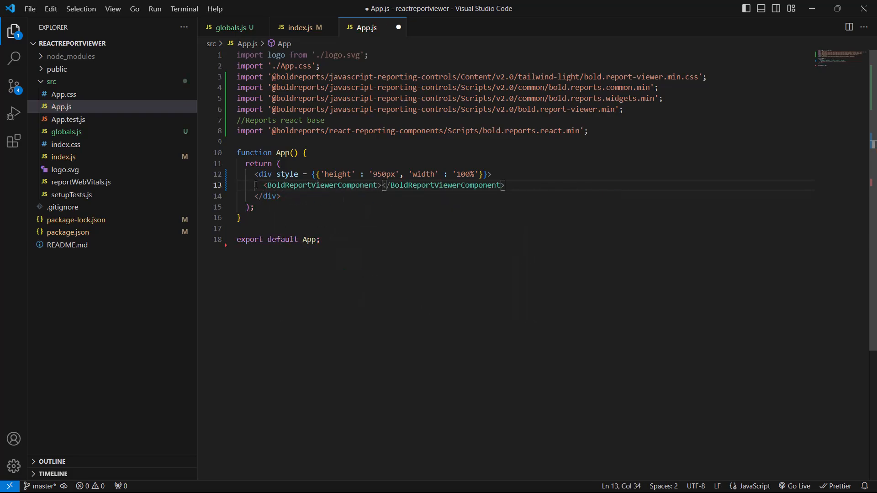
key("Enter")
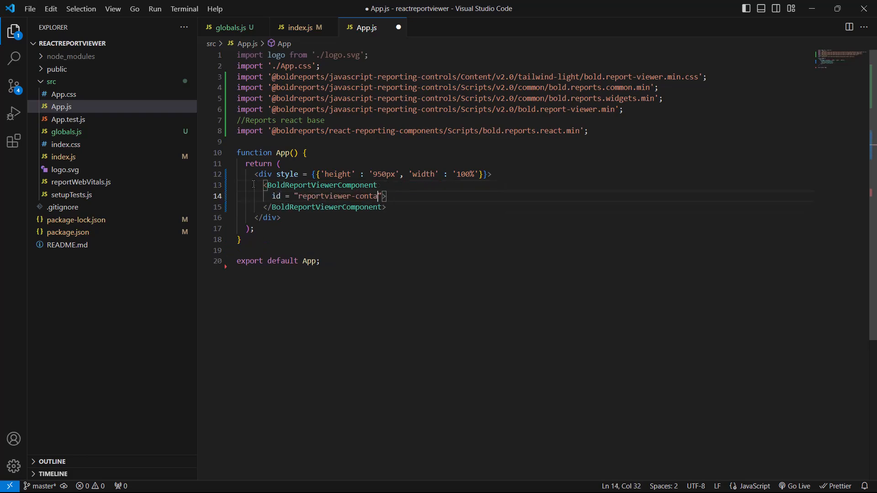
type("iner")
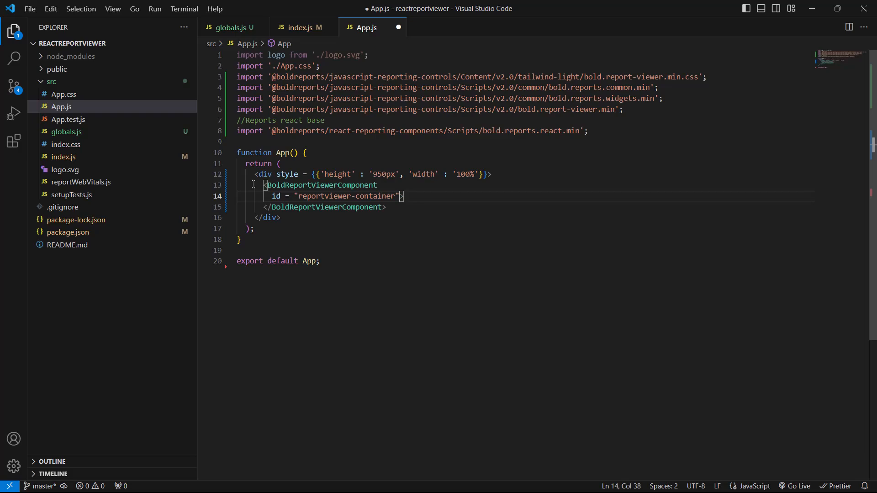
type("reports")
type("reportPath = {'Sales Order Details.rdl'}>")
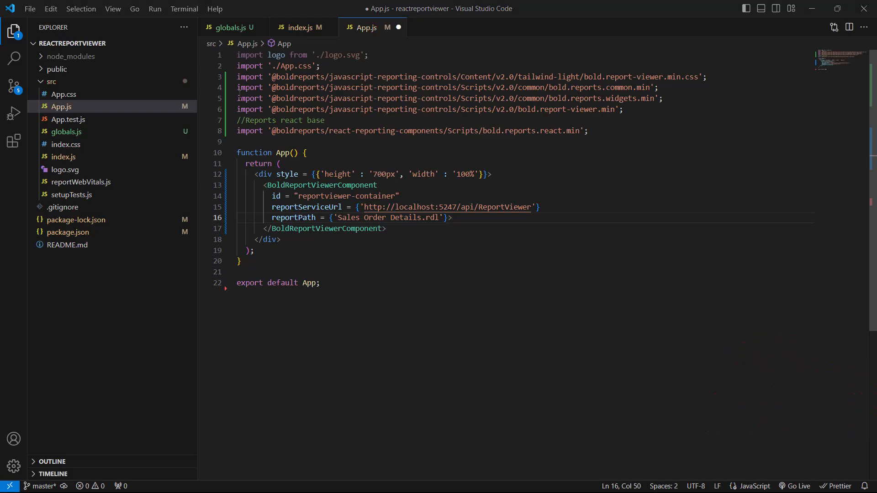
- Add an /* eslint-disable */ comment at the top of App.js and save
type("/* eslint-d")
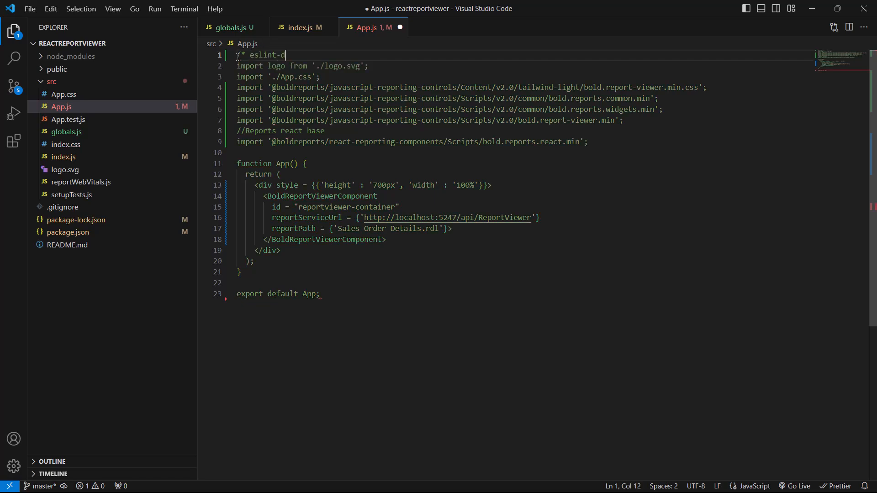
type("isable */")
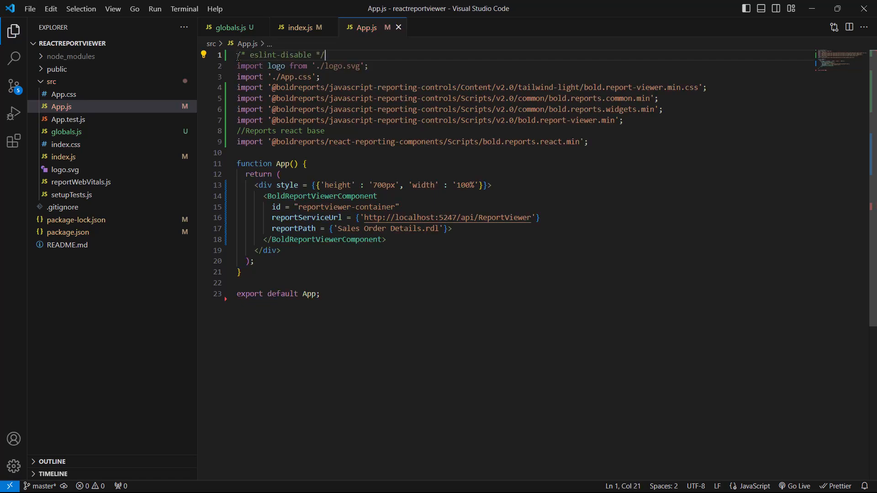